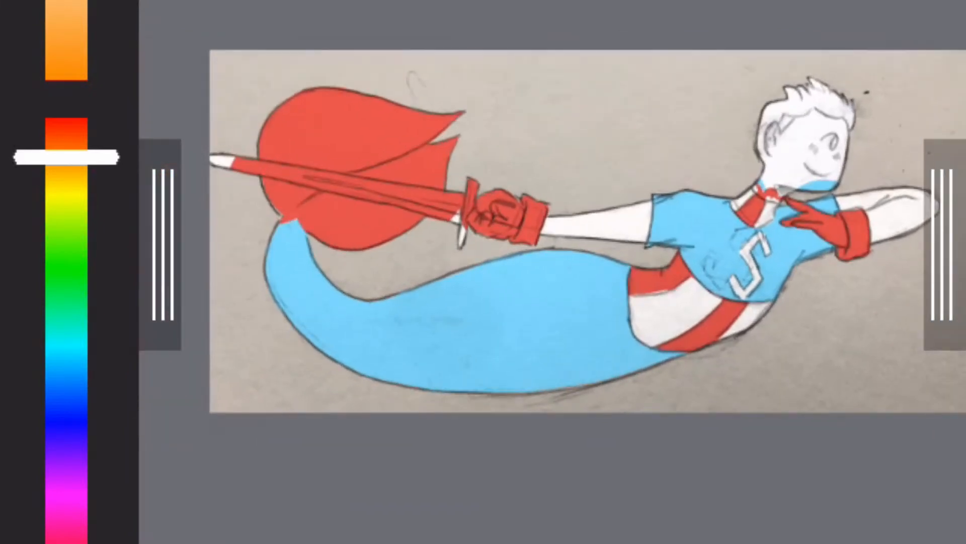
# Step: Select the clipped Layer4 in the layer list as the active layer
pyautogui.moveTo(65, 154); pyautogui.dragTo(65, 151)
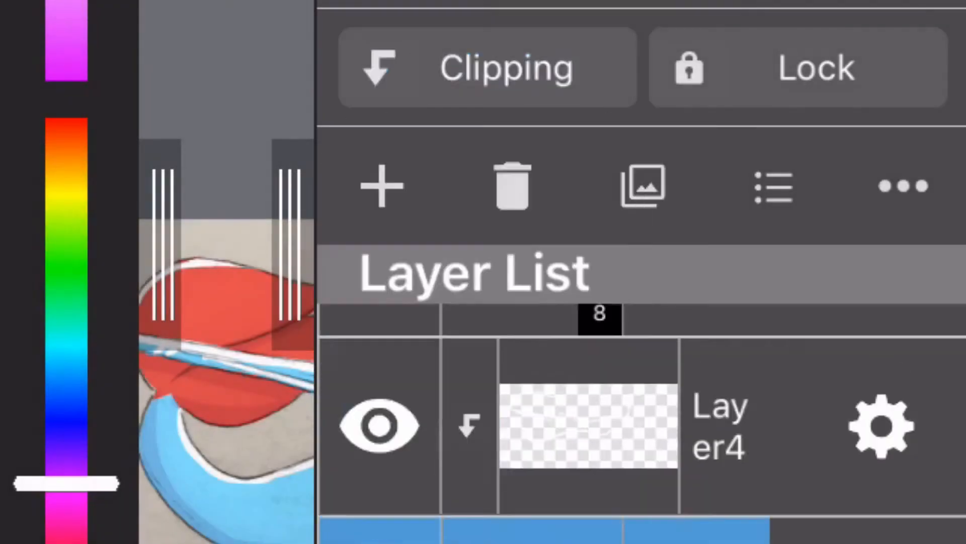
pyautogui.click(585, 425)
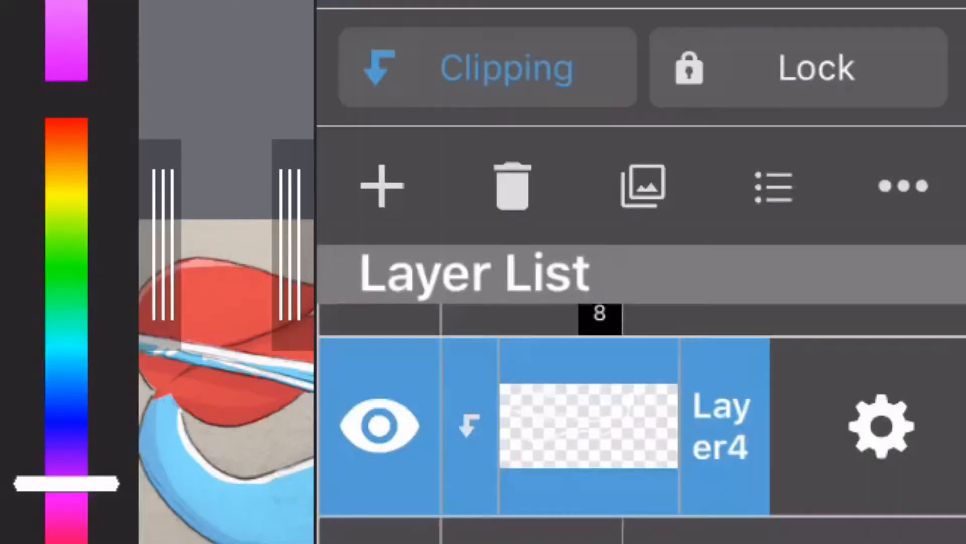